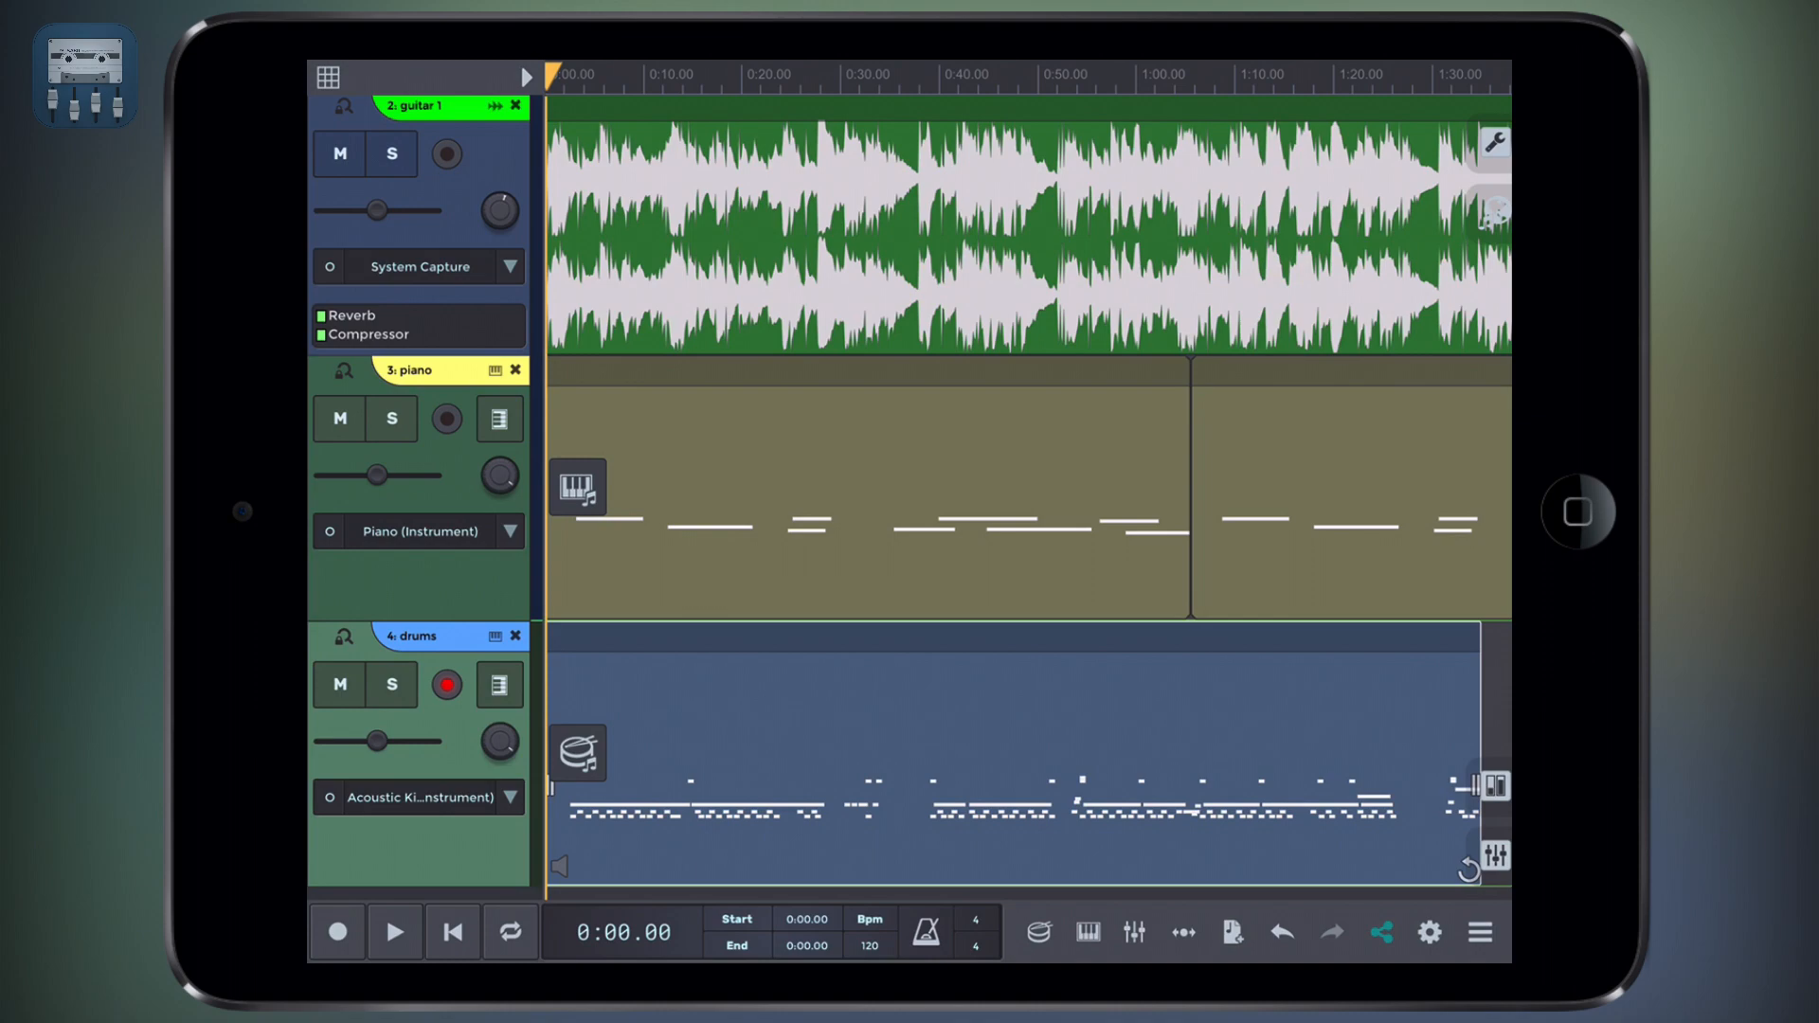
- Bring up the song's file menu and choose Save
left_click(1480, 932)
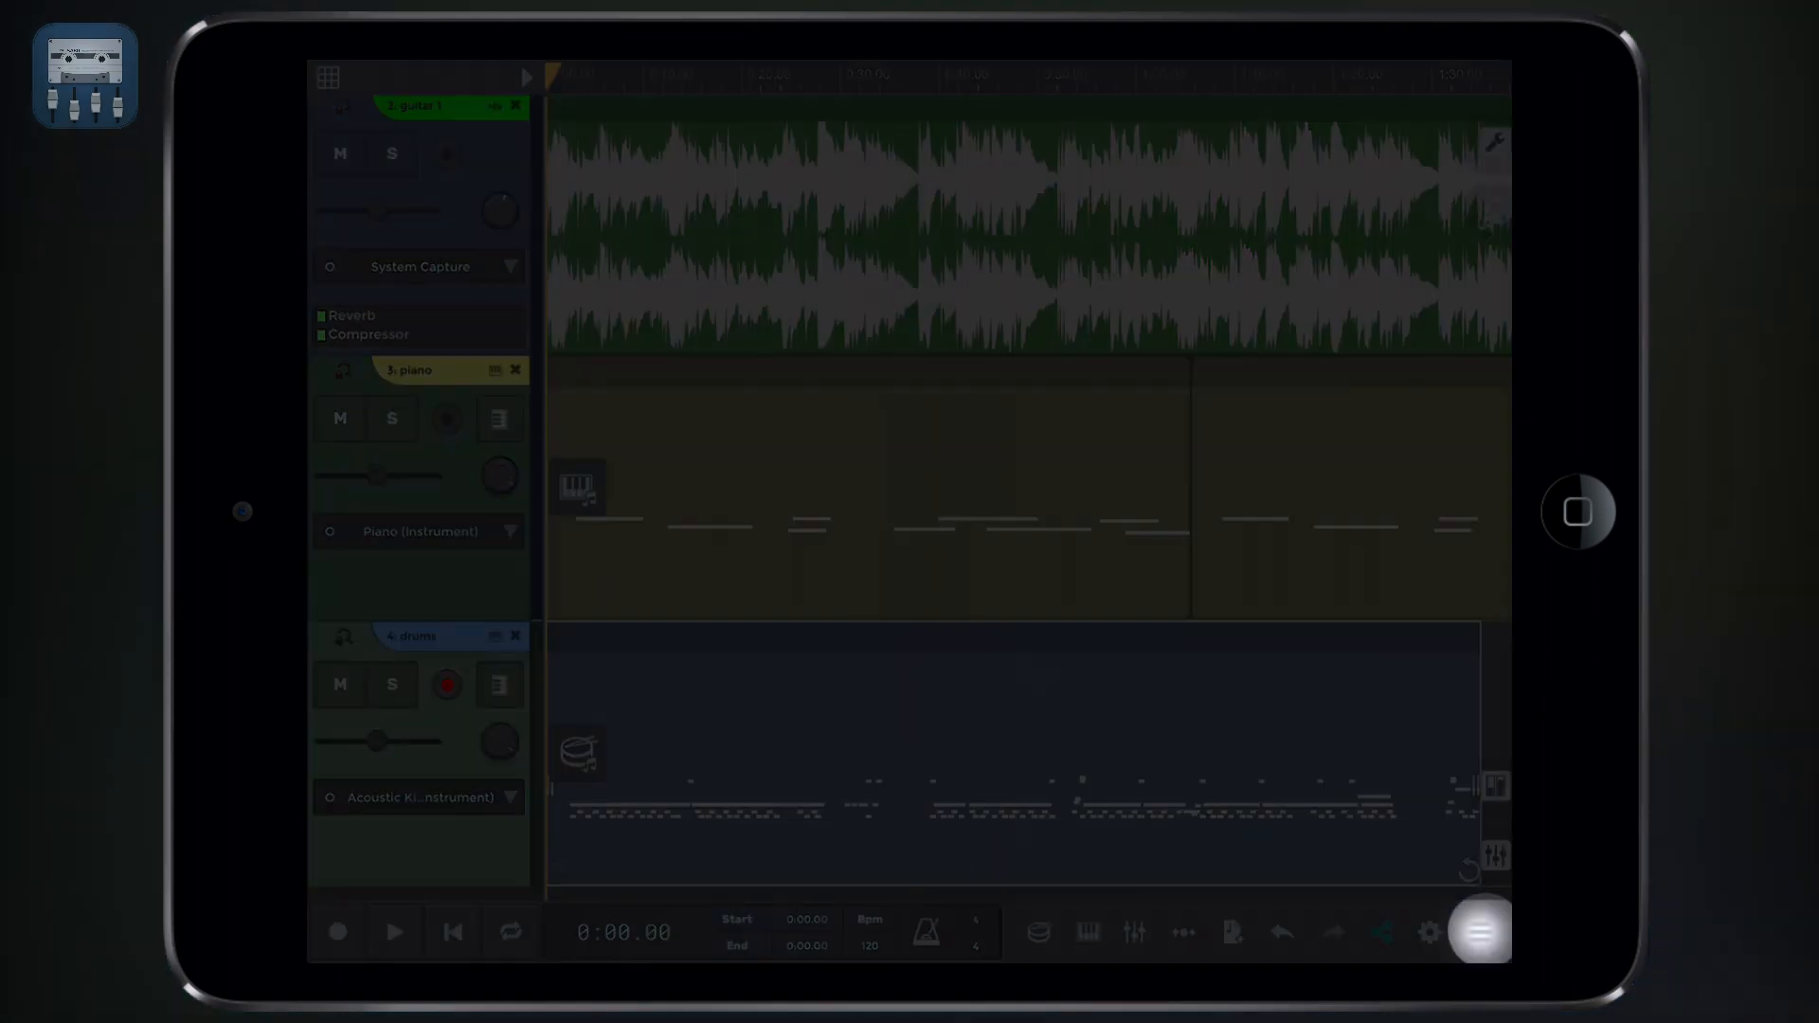
left_click(1478, 932)
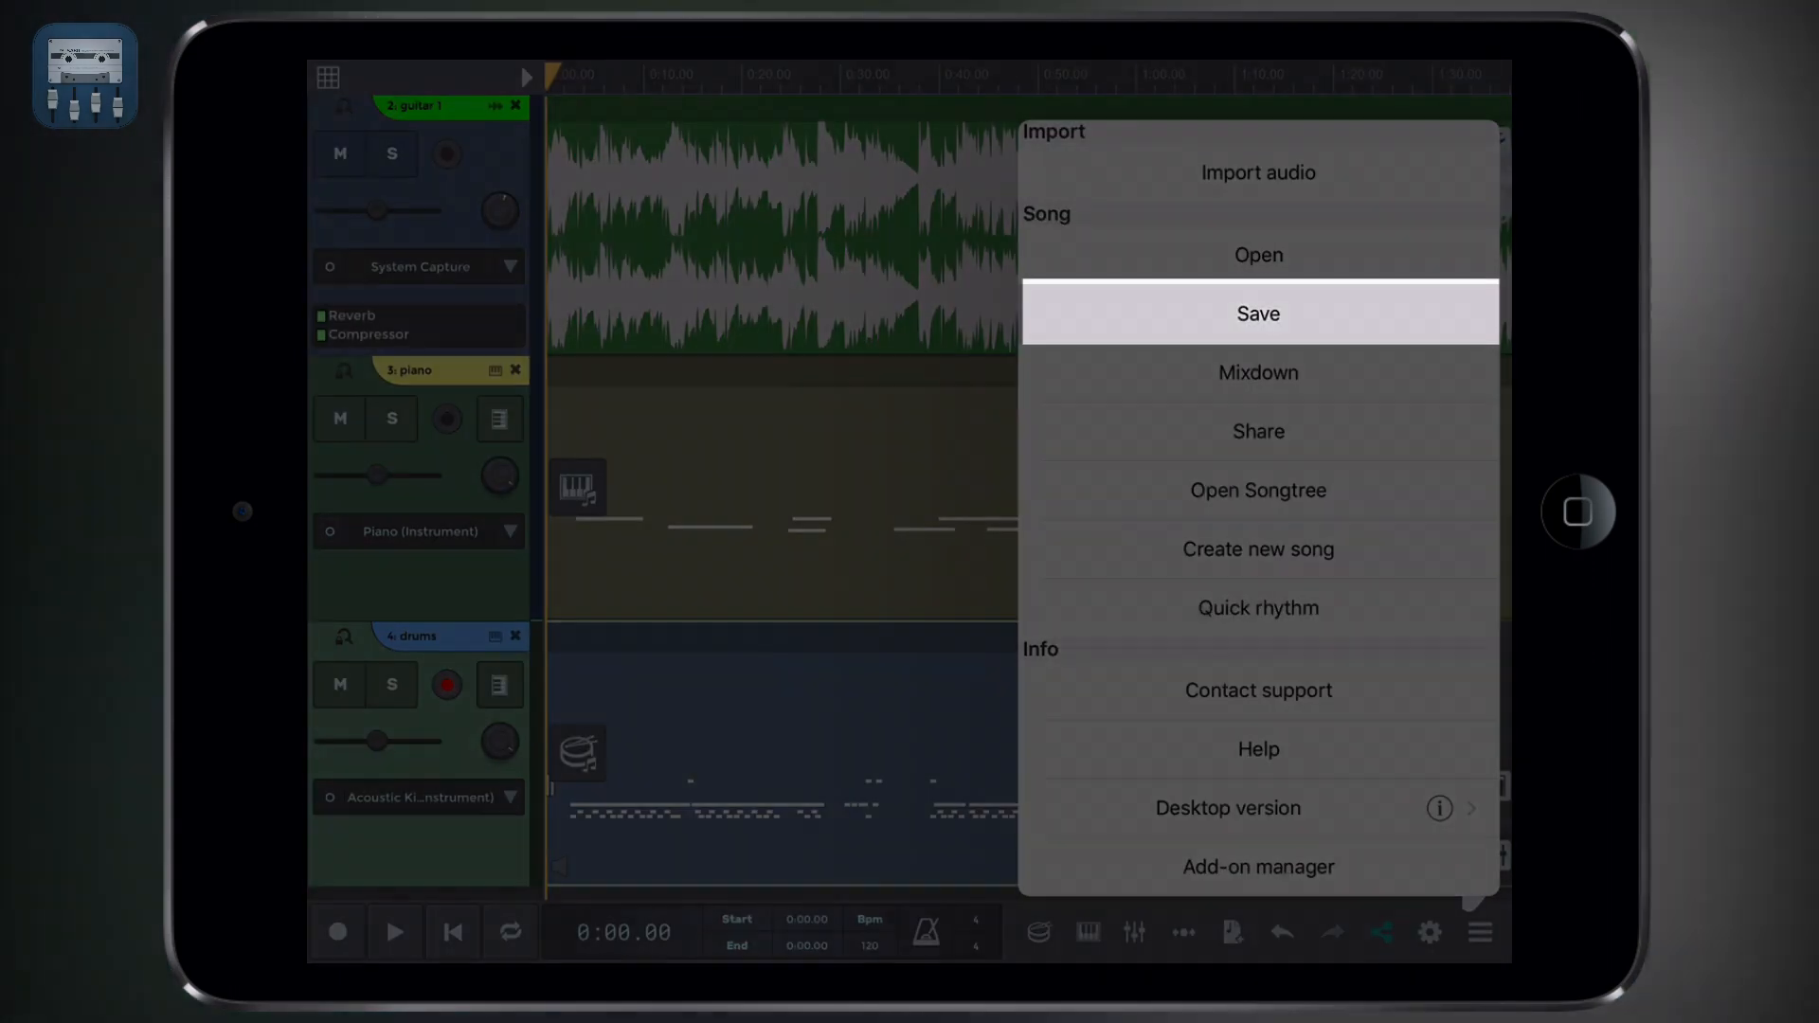
- Keep the song name 'Test' and list the save formats (wav, m4a, mid, sgw, sng)
left_click(1258, 312)
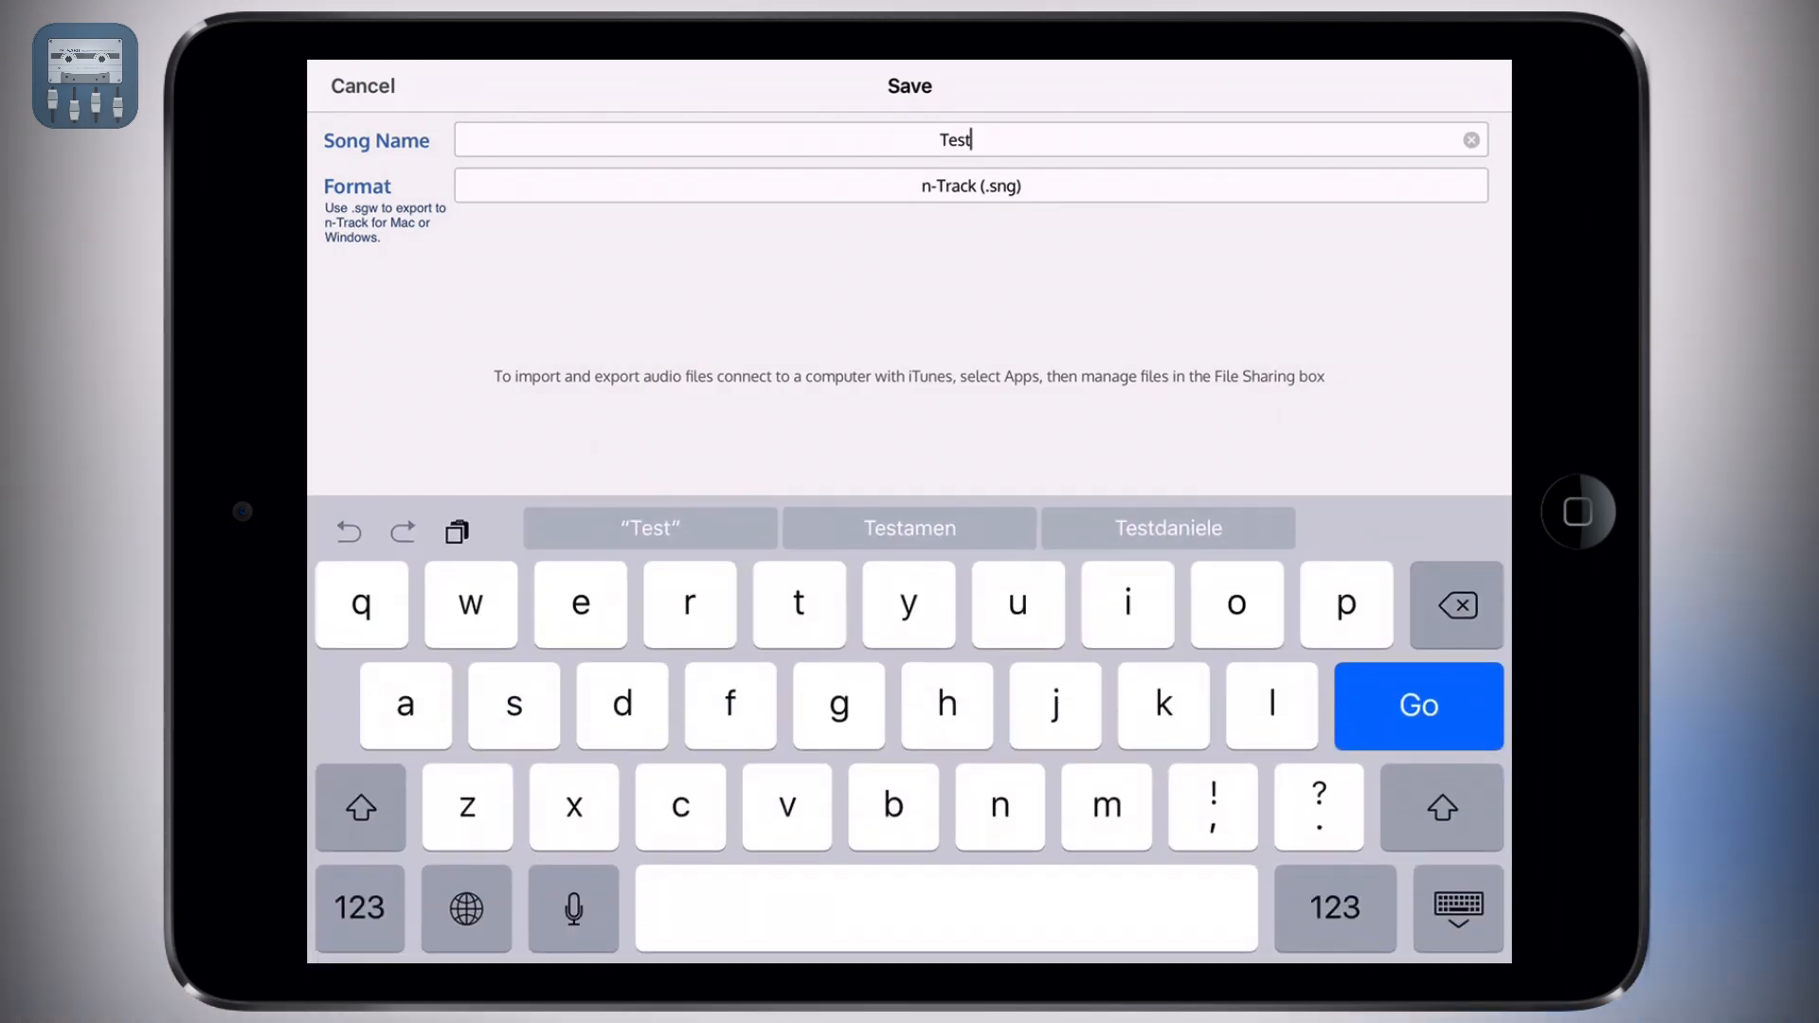
left_click(970, 186)
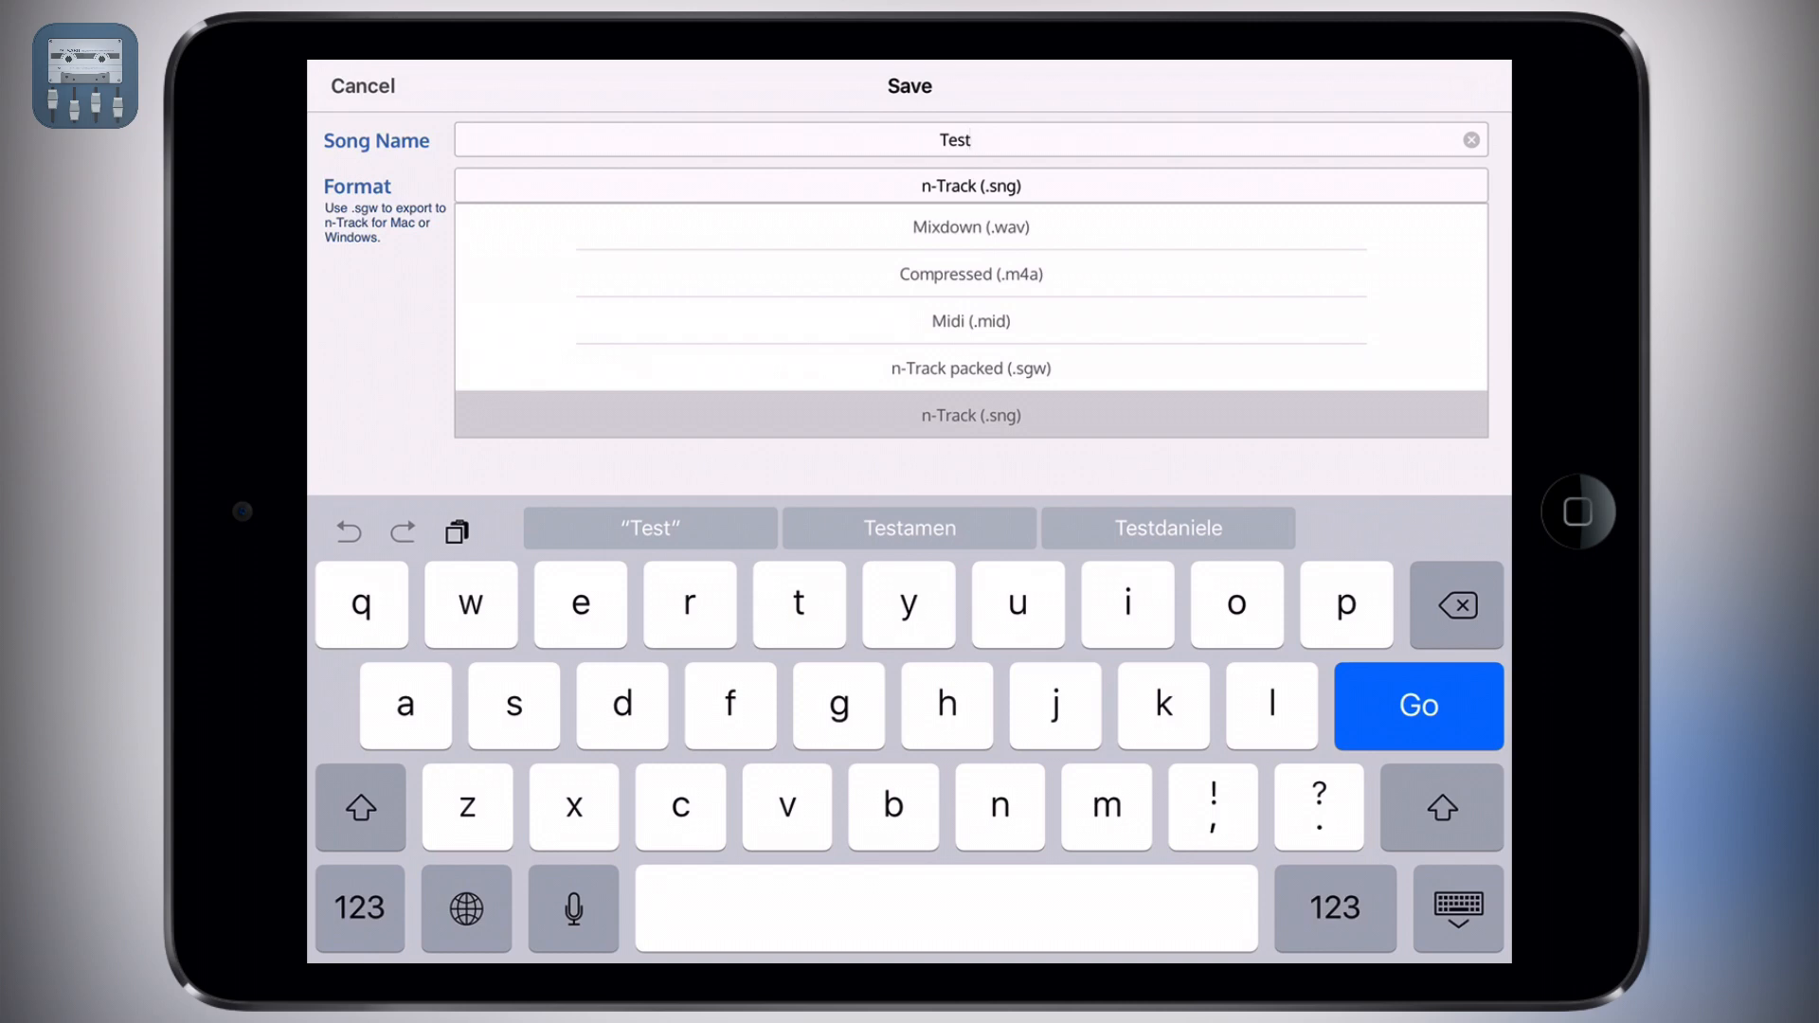
- Save Test as an n-Track .sng file; the Songtree community feed appears
left_click(970, 367)
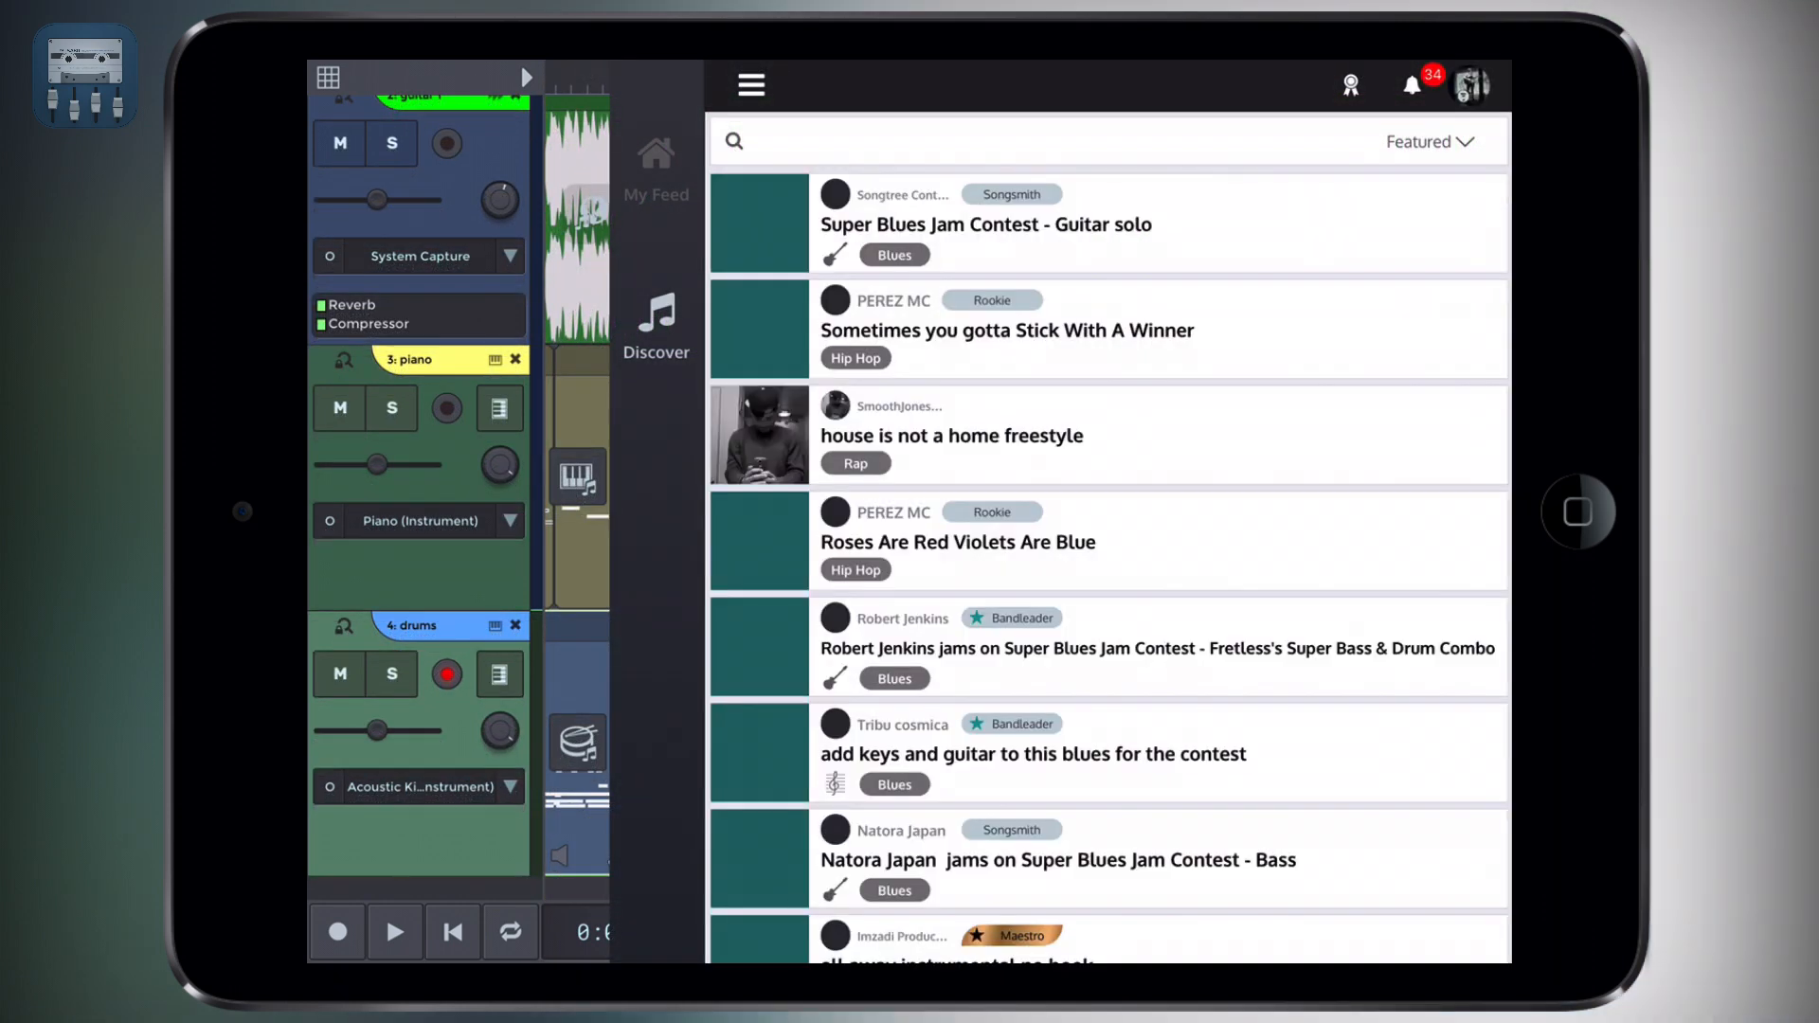
scroll("down", 3)
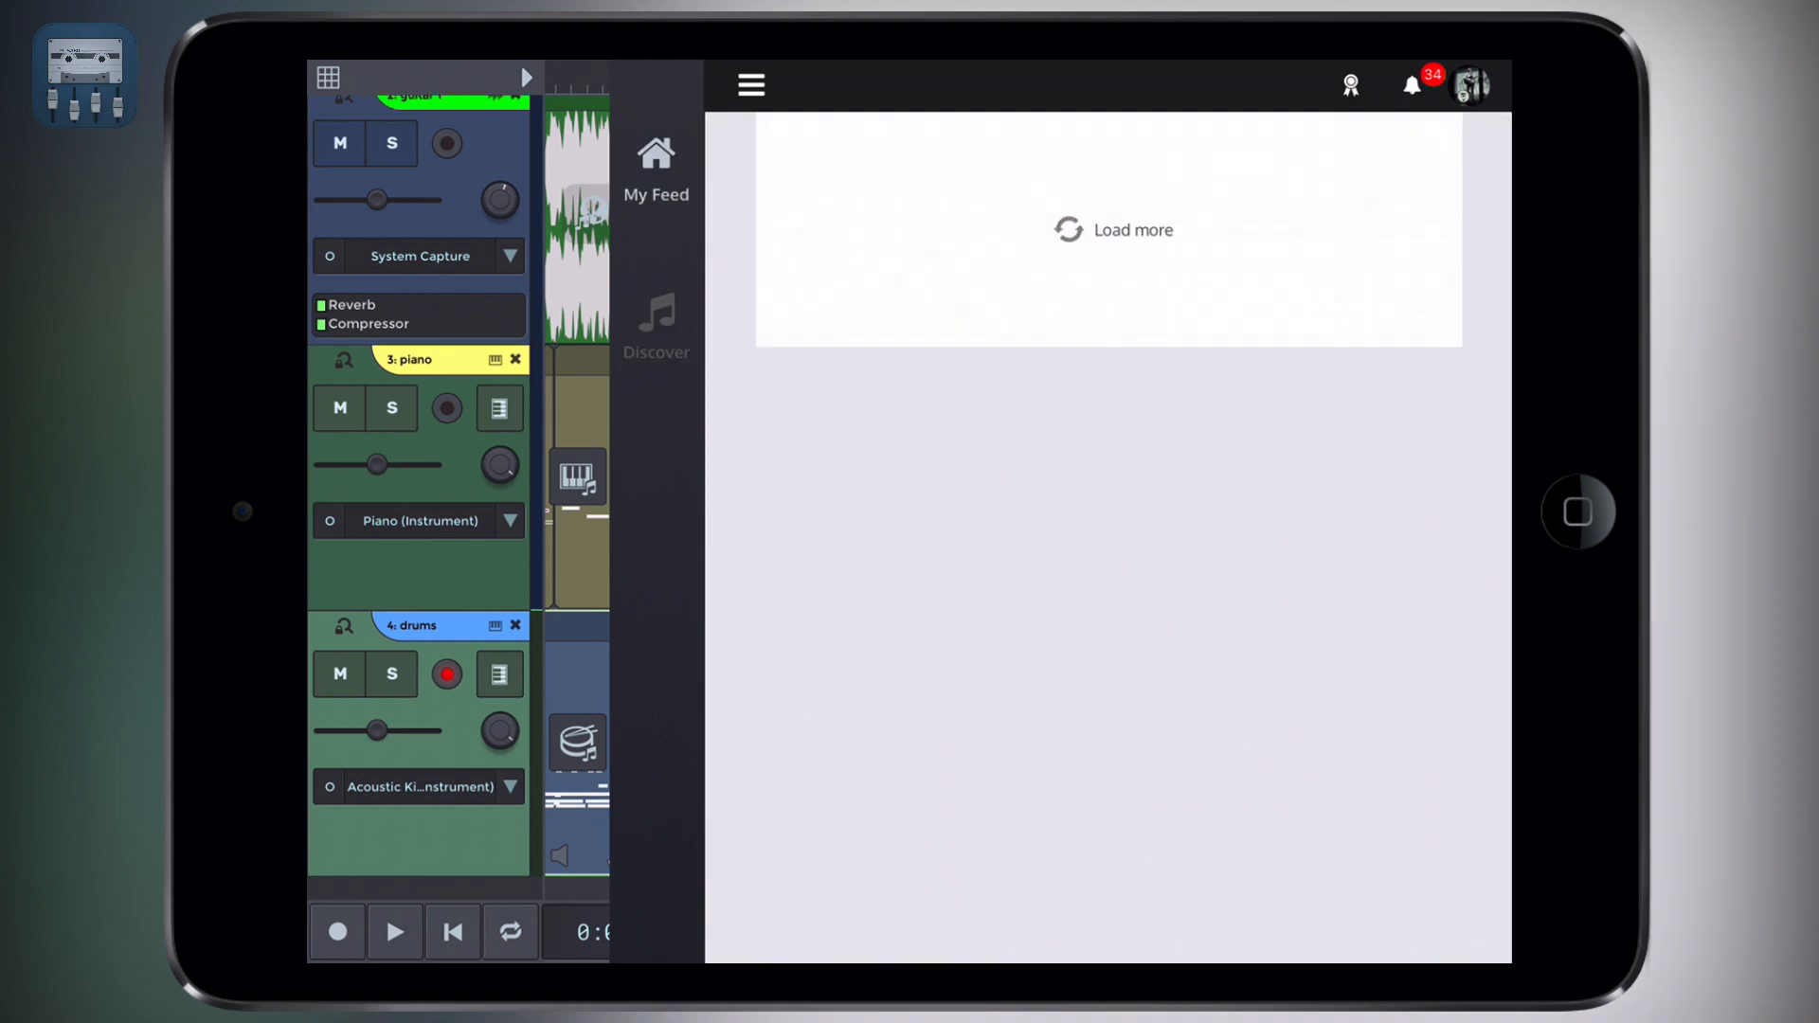
- Close the Songtree feed and return to the file menu for Mixdown
left_click(1112, 229)
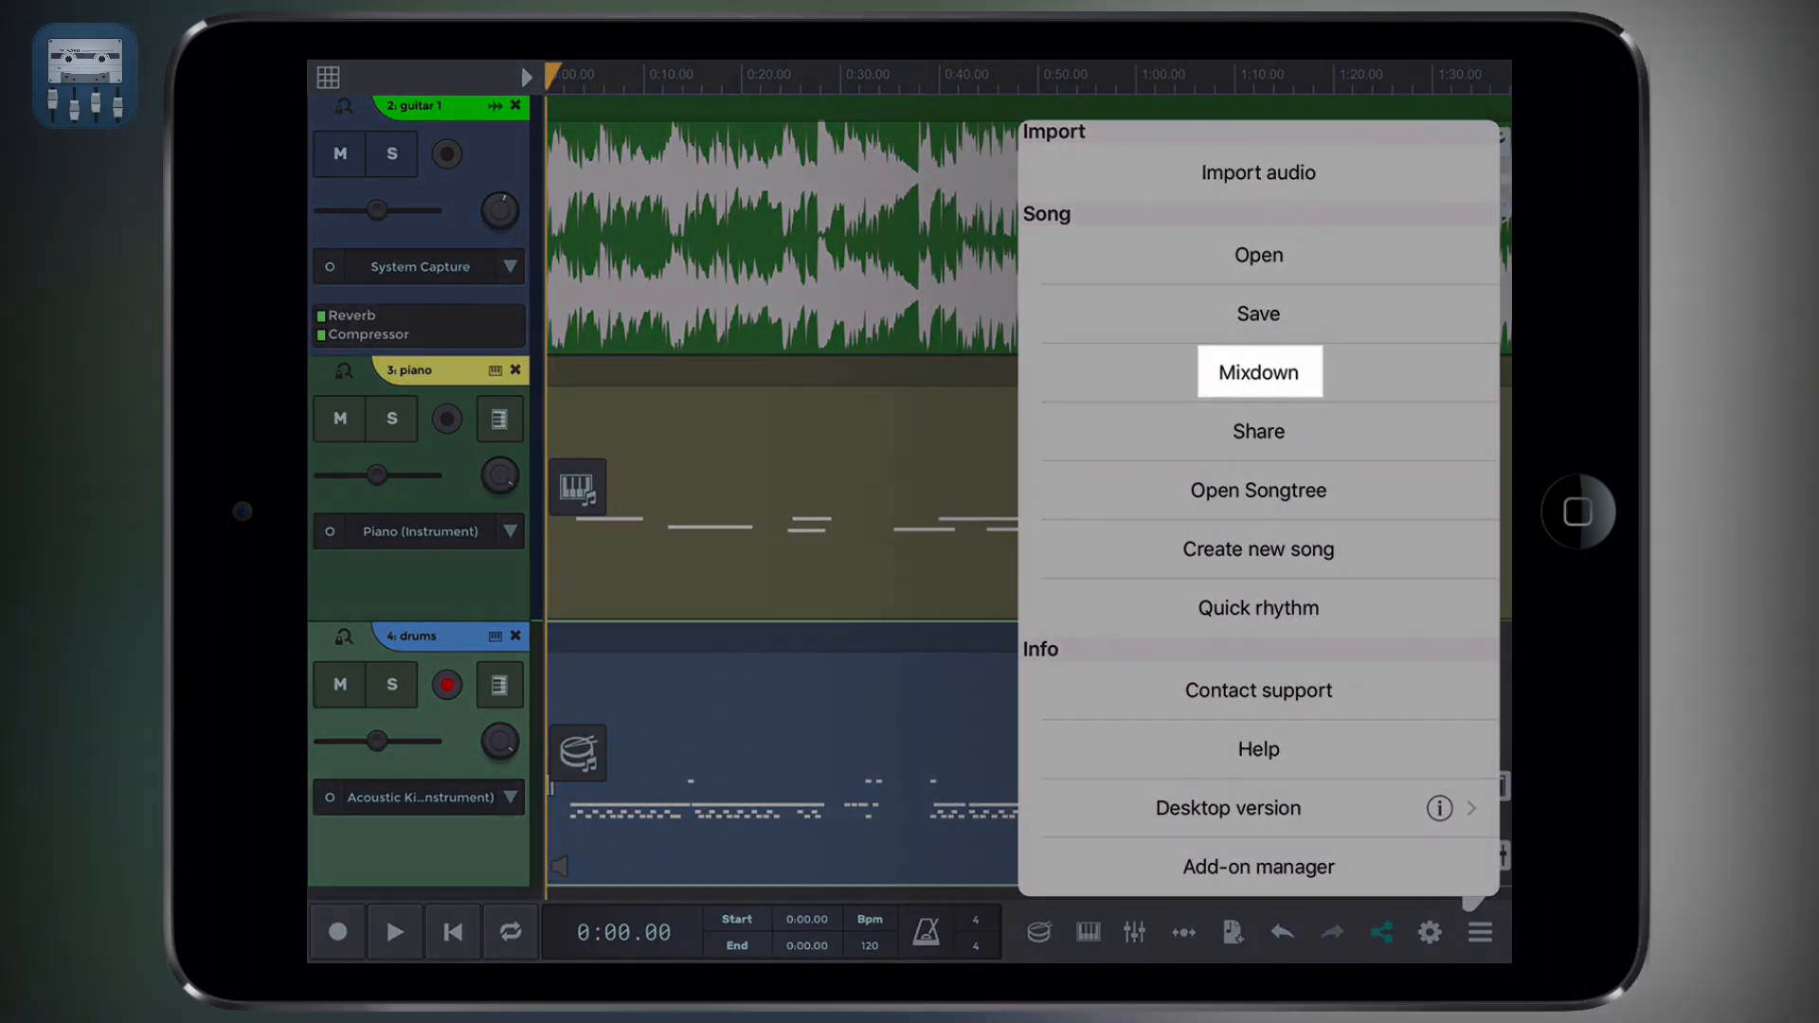
- Start a WAV mixdown of Test and list its bit depths (16, 24, 32, 64 bit)
left_click(1256, 371)
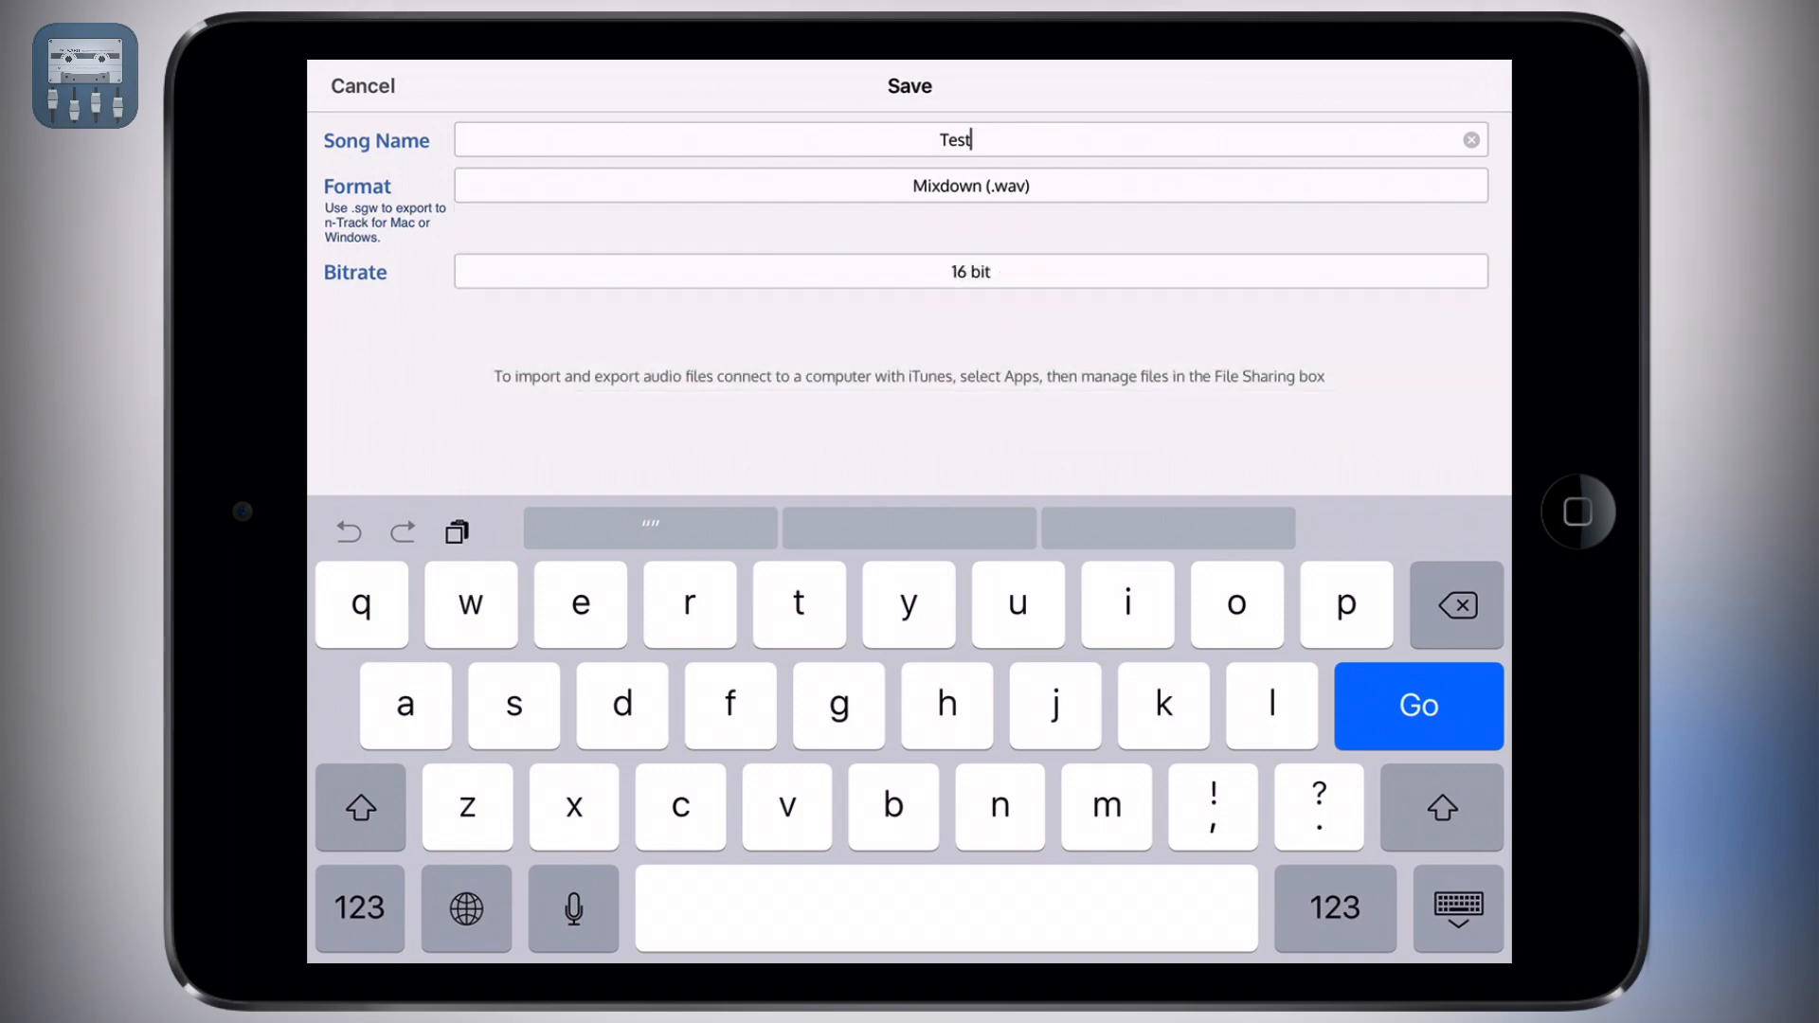
left_click(970, 271)
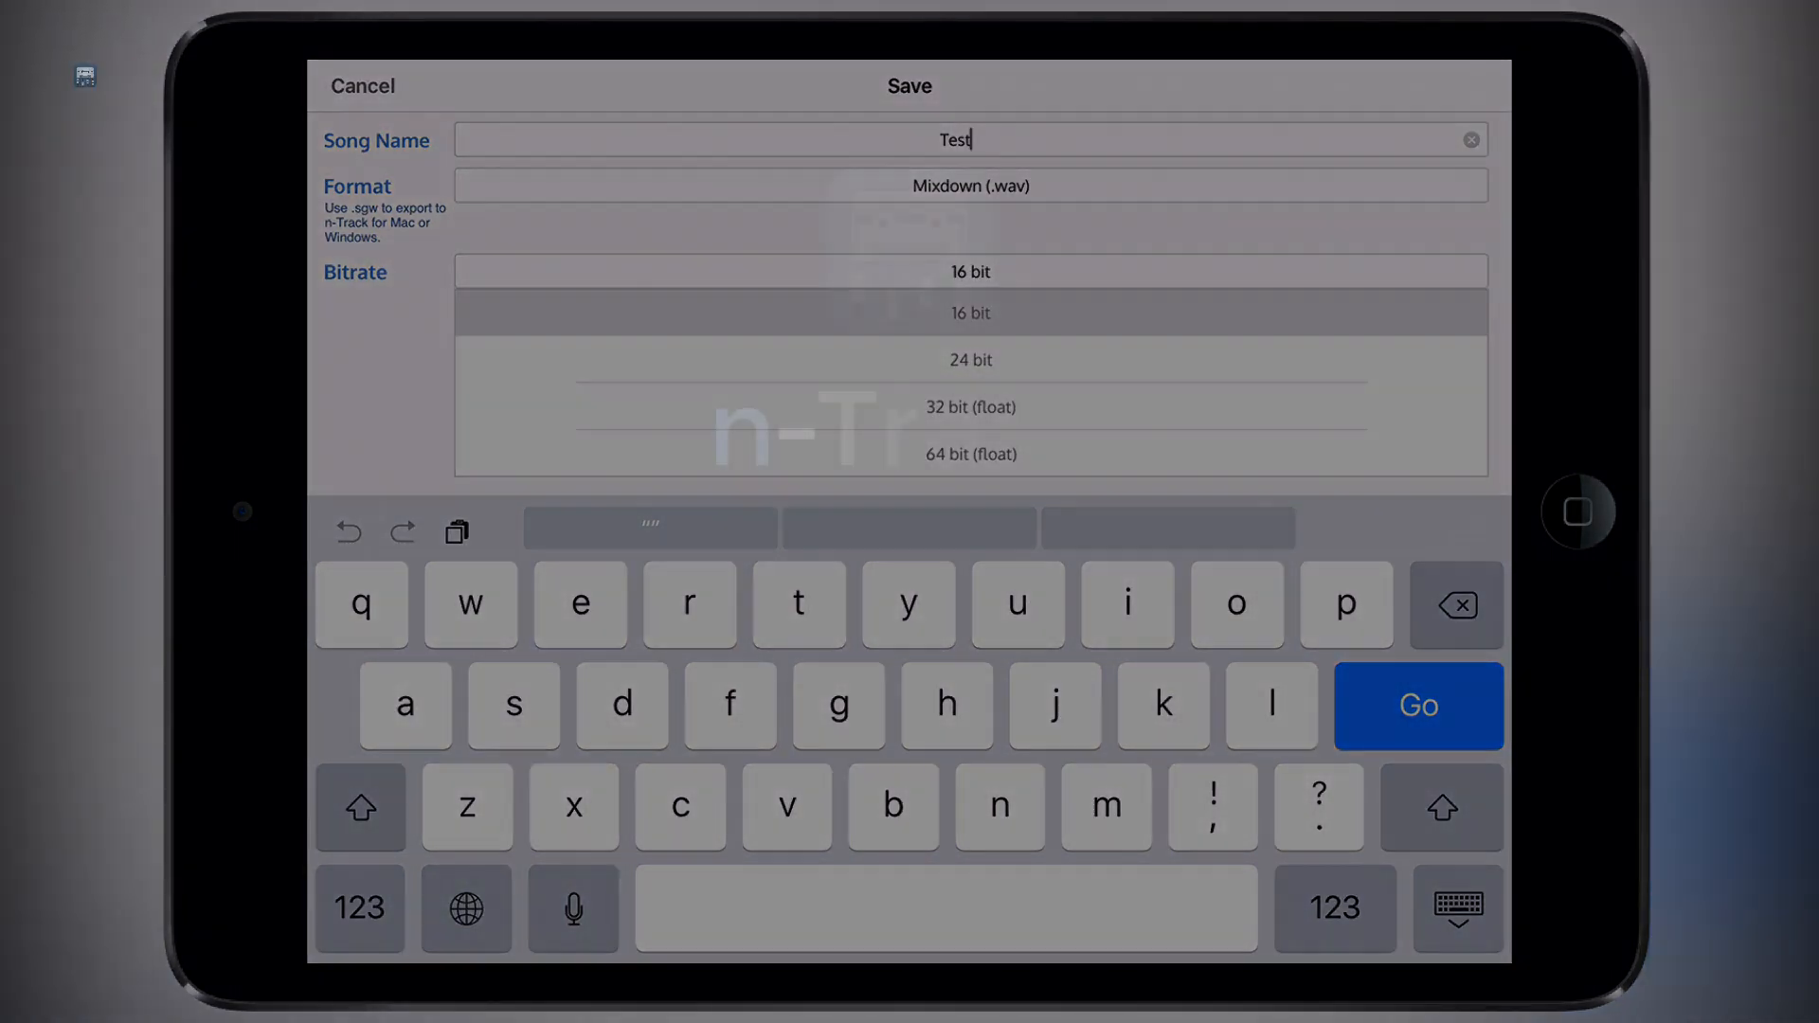